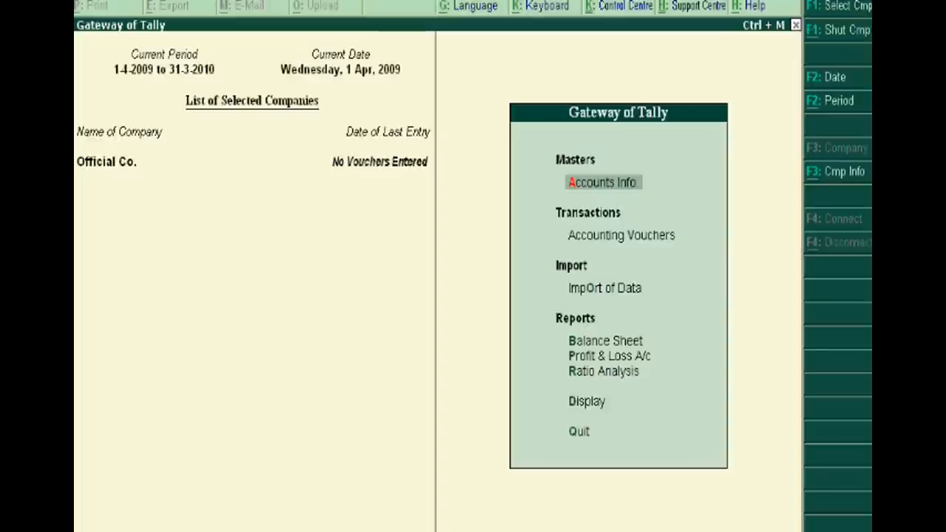
mouse_move(606, 191)
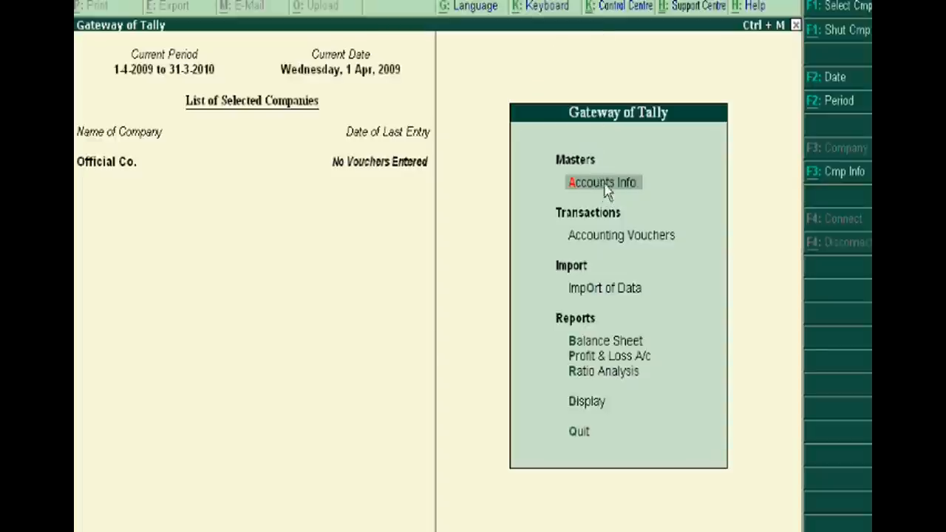
- Go from Gateway of Tally through Accounts Info to the Ledgers menu
left_click(602, 181)
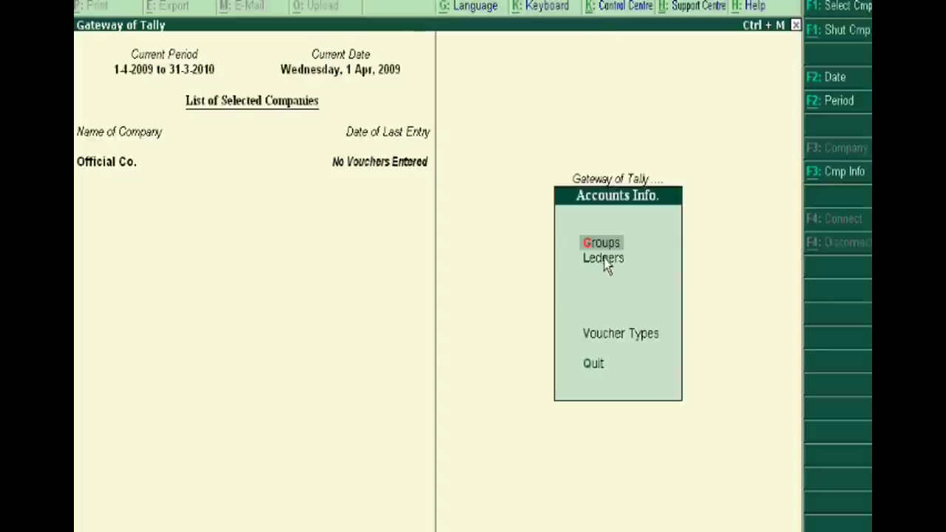
left_click(603, 257)
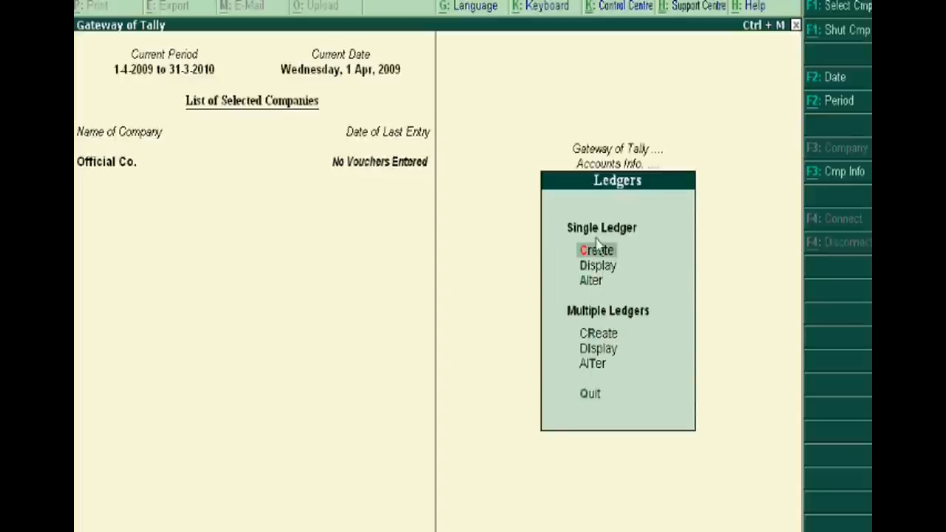
mouse_move(602, 258)
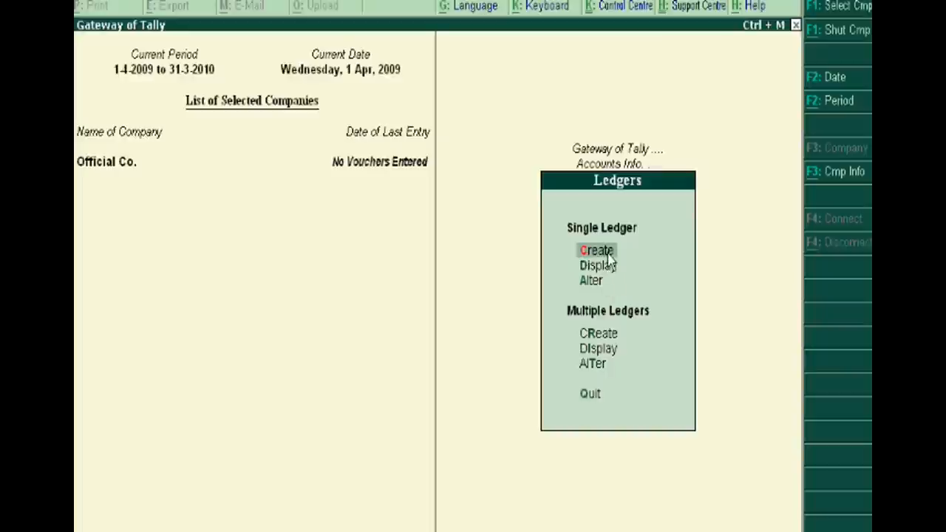
mouse_move(603, 282)
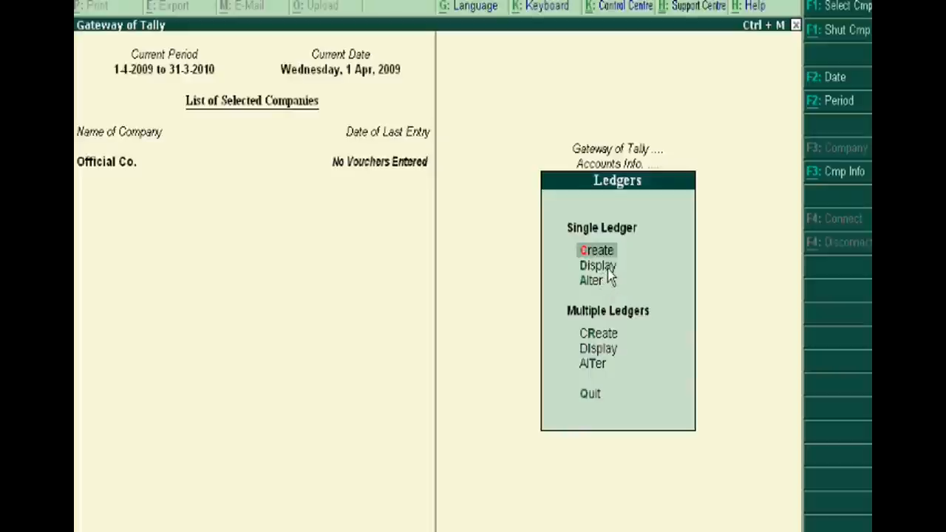
mouse_move(617, 287)
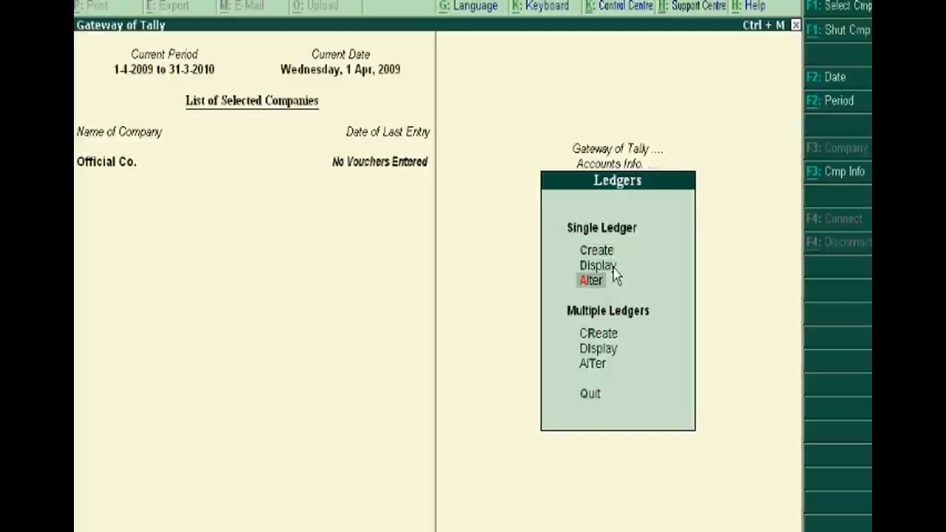
left_click(591, 281)
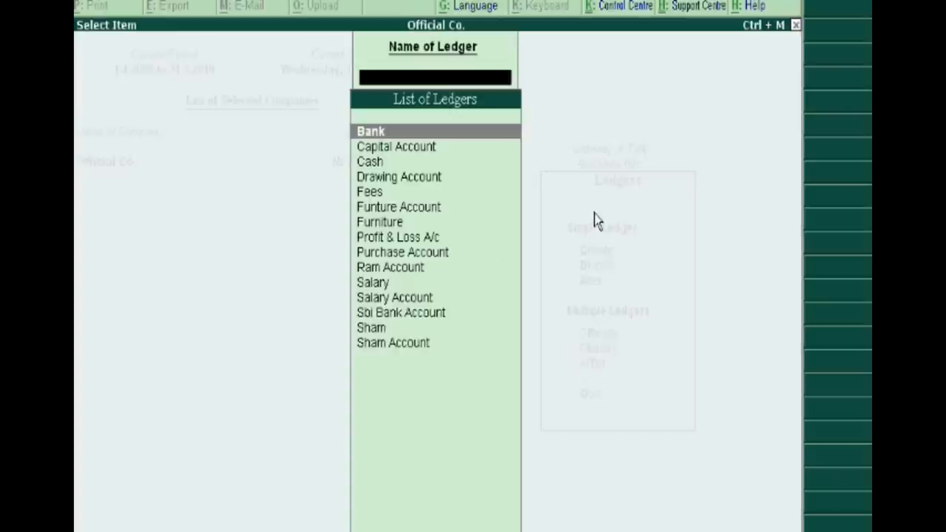
mouse_move(399, 192)
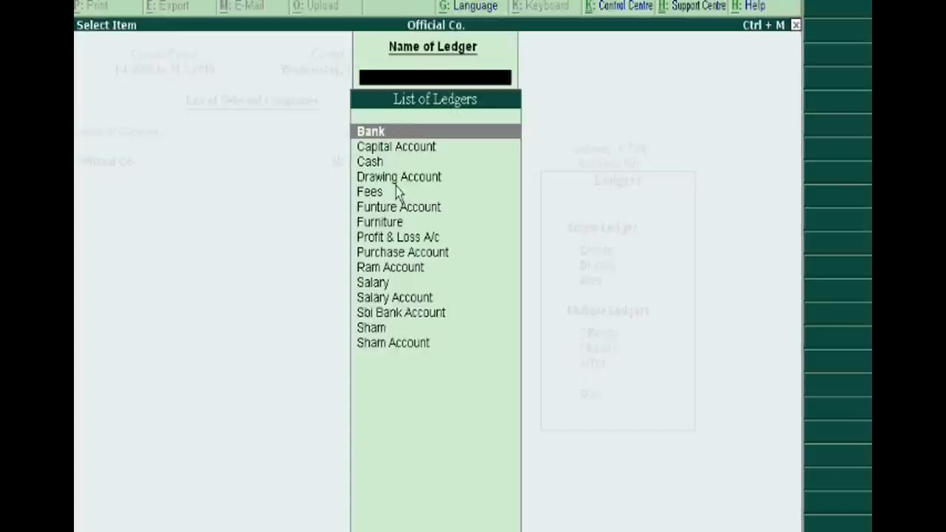
mouse_move(377, 177)
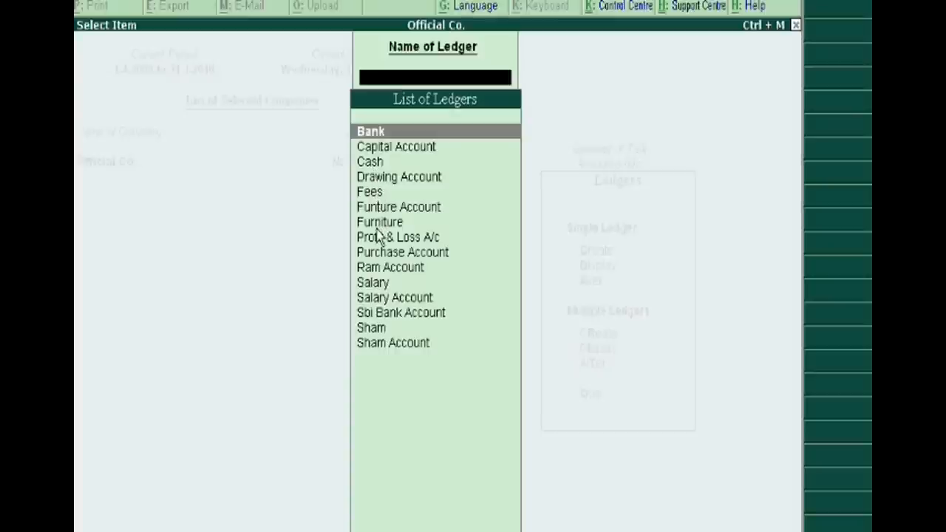
mouse_move(377, 257)
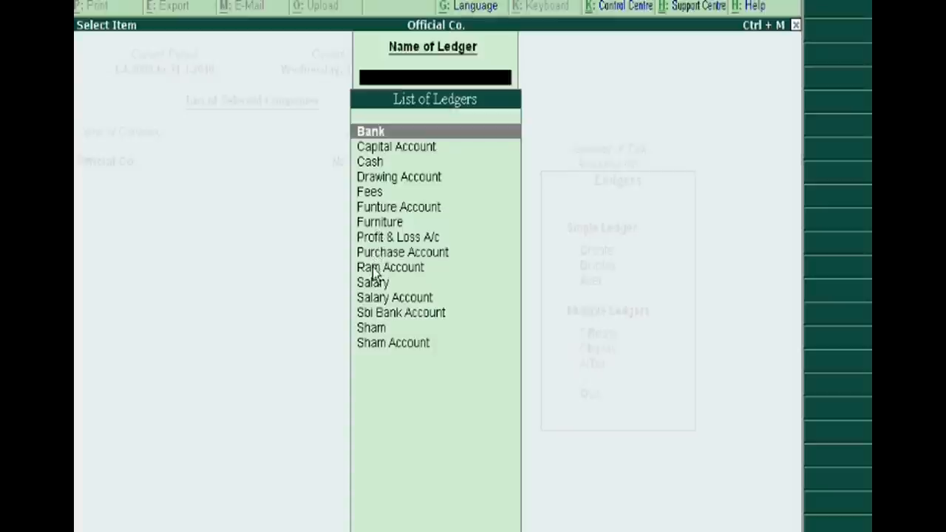
mouse_move(377, 313)
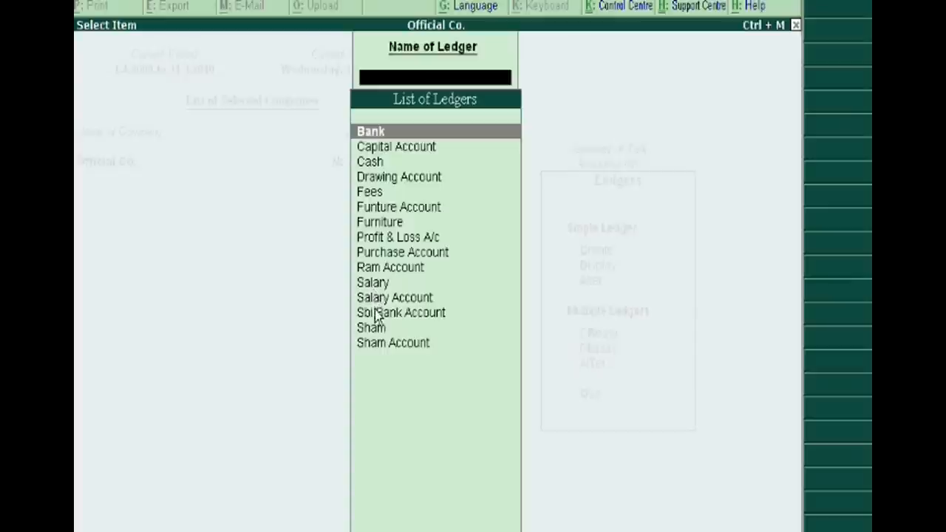
mouse_move(375, 364)
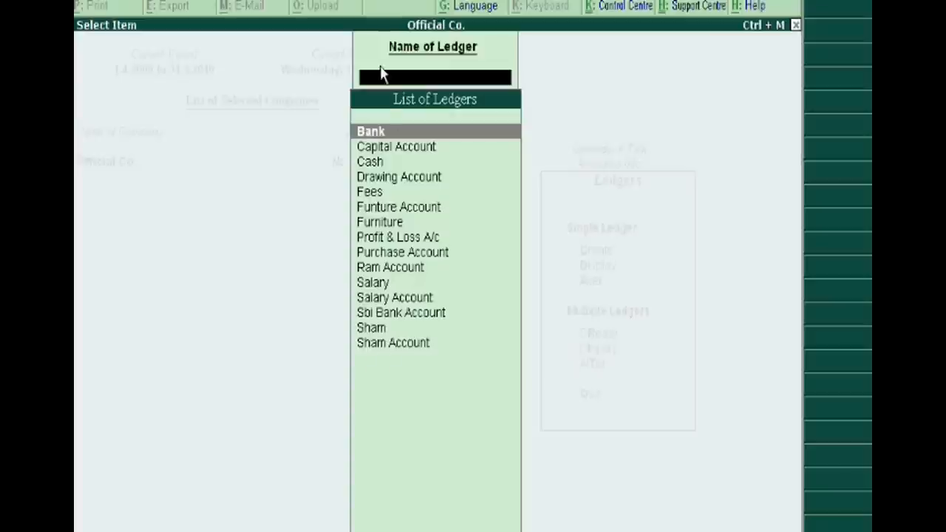
mouse_move(379, 222)
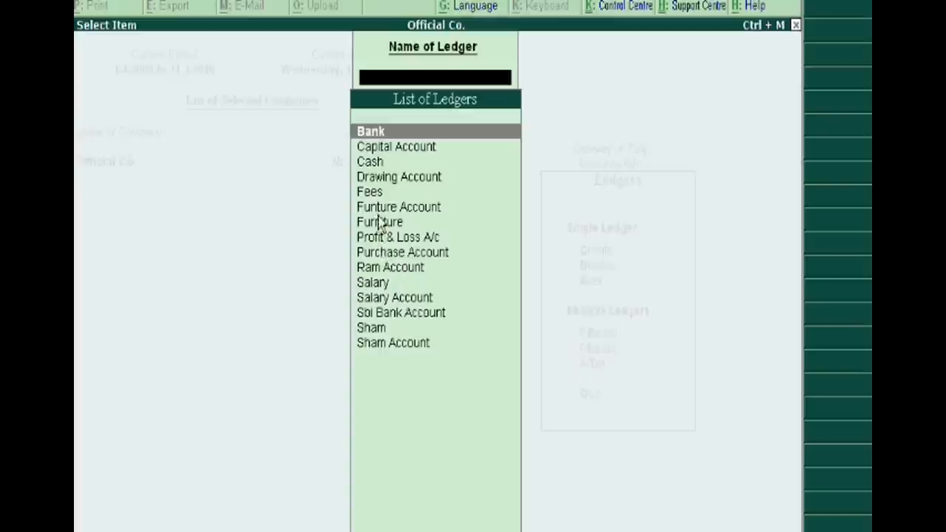
mouse_move(382, 211)
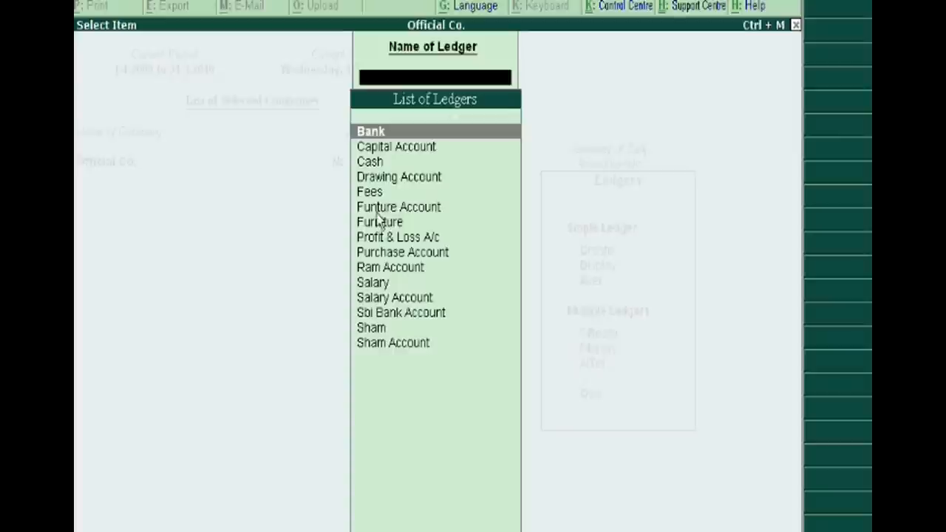
mouse_move(351, 220)
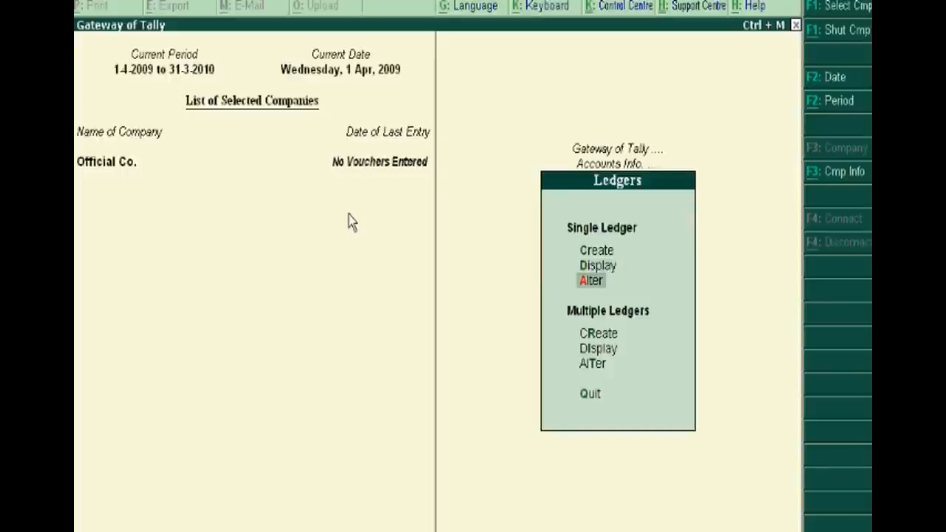
- Open the Funture Account ledger from the alter list and delete it with Alt+D
left_click(590, 280)
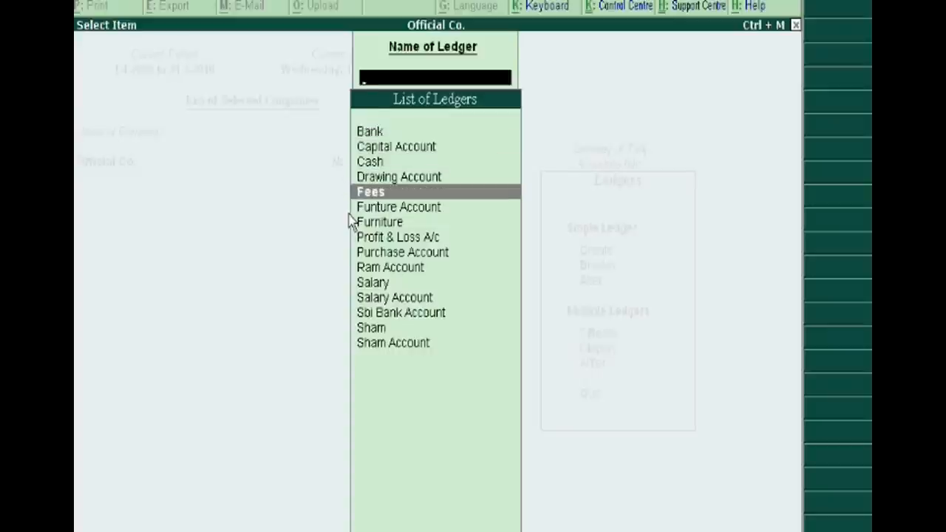
left_click(398, 206)
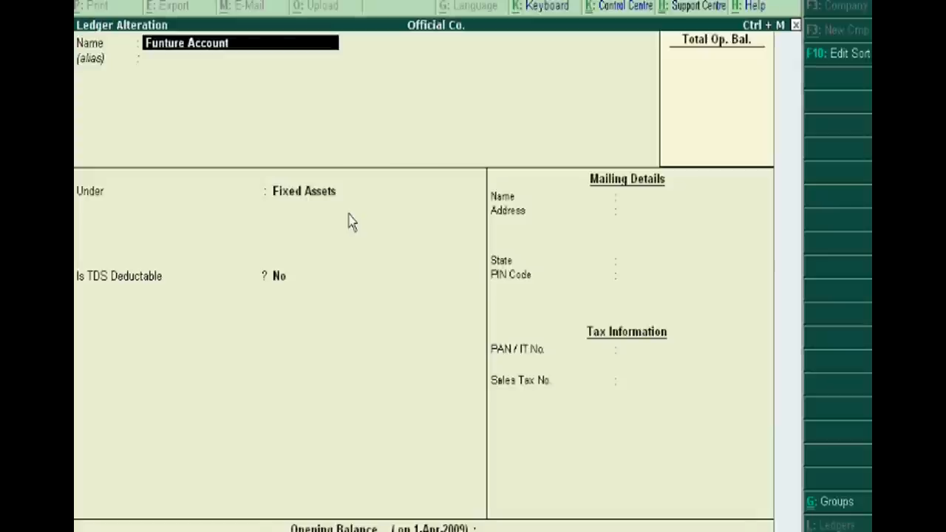
key("alt+d")
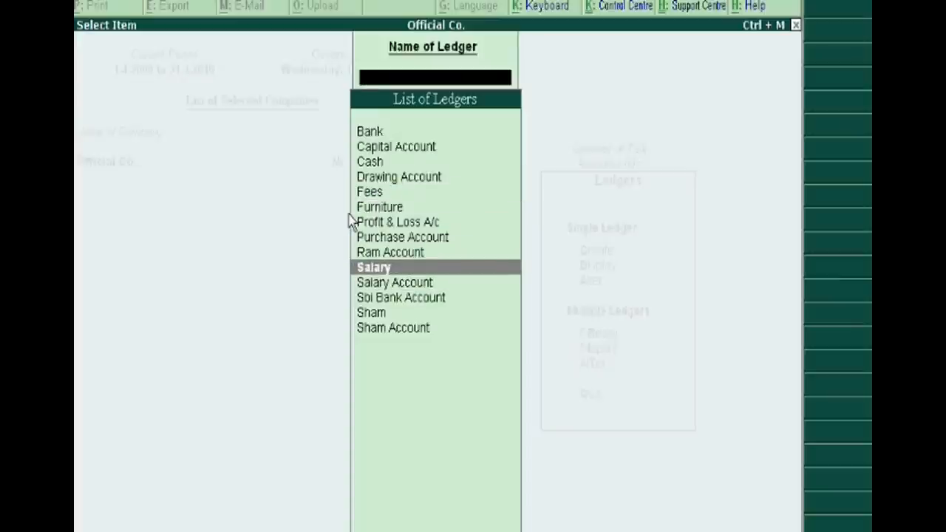
- Delete the duplicate Salary ledger, then move up to the Bank ledger
double_click(374, 267)
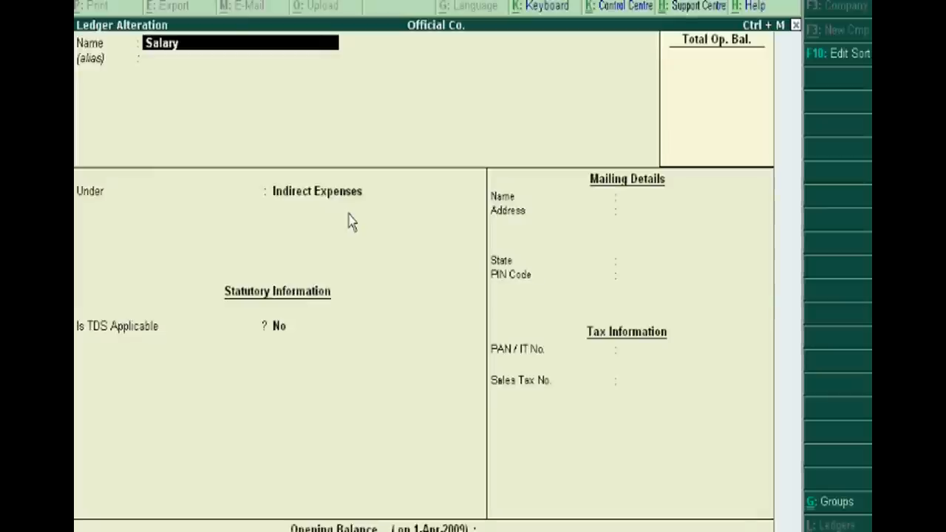
key("Alt+D")
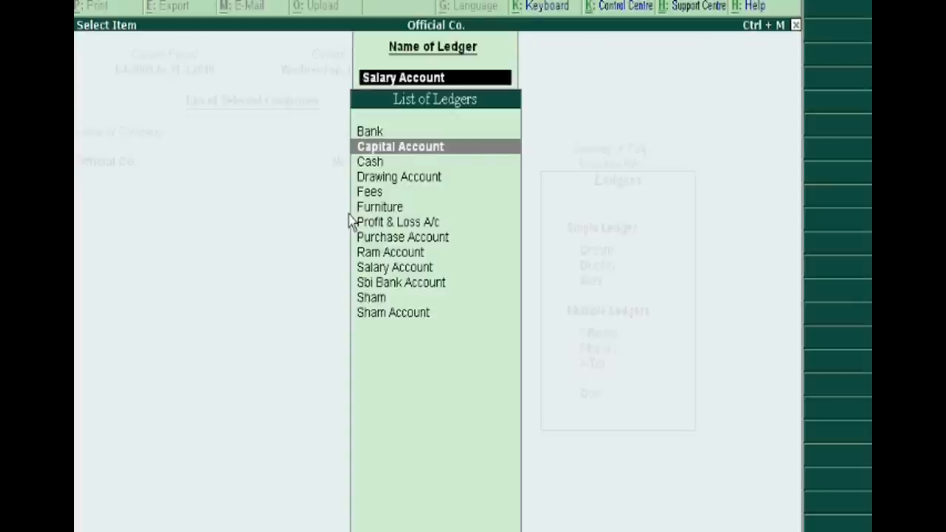
key("Up")
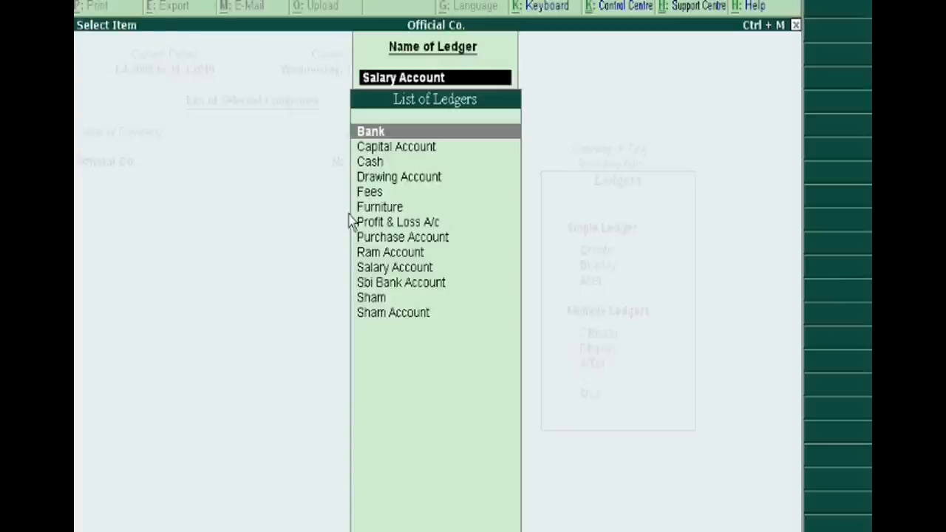
- Rename the Bank ledger to 'IOB Bank' and accept the alteration
left_click(370, 130)
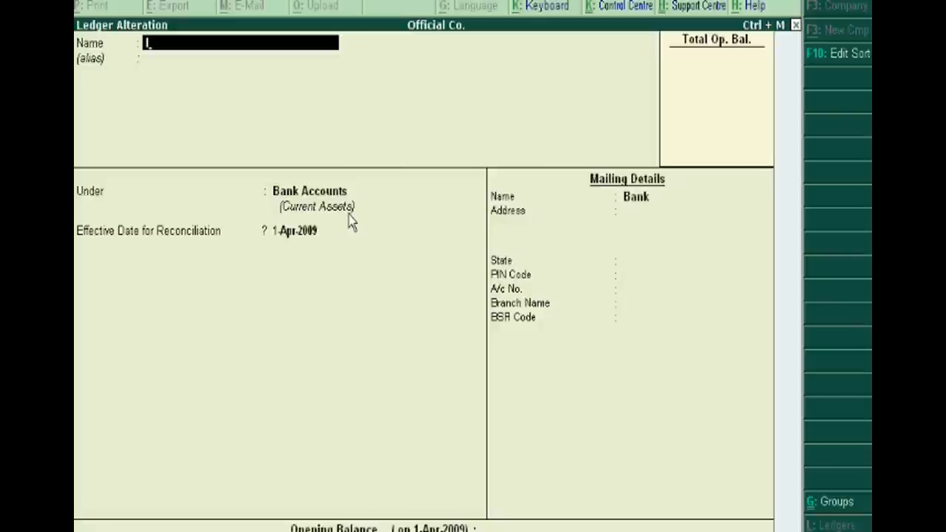
type("o")
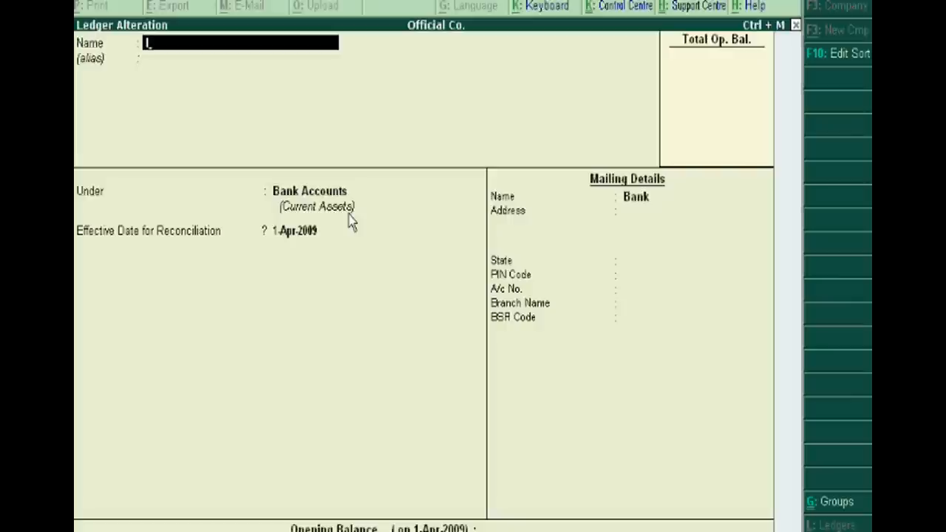
type("IOB")
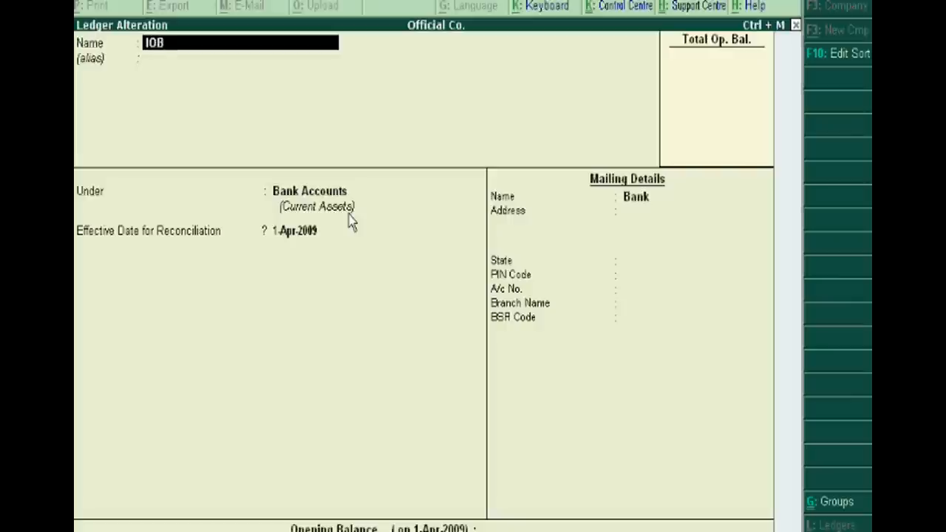
type("Ba")
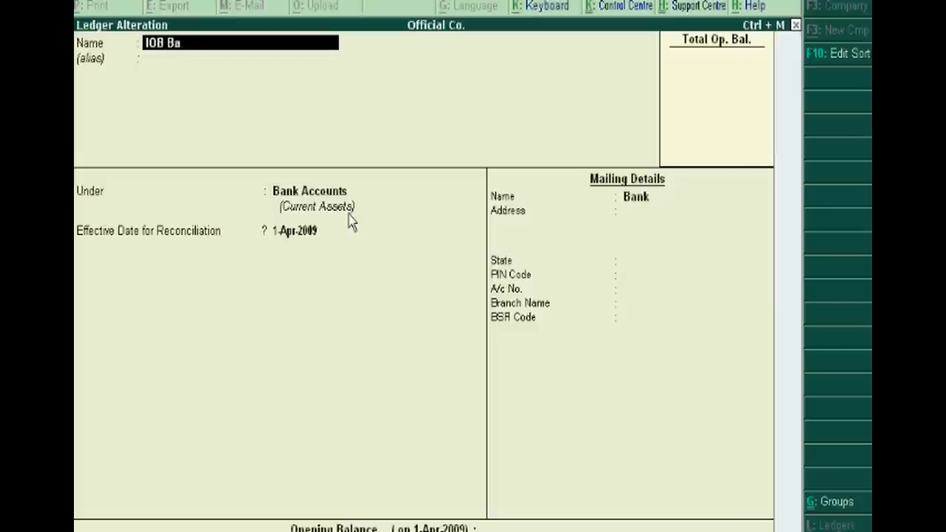
type("nk")
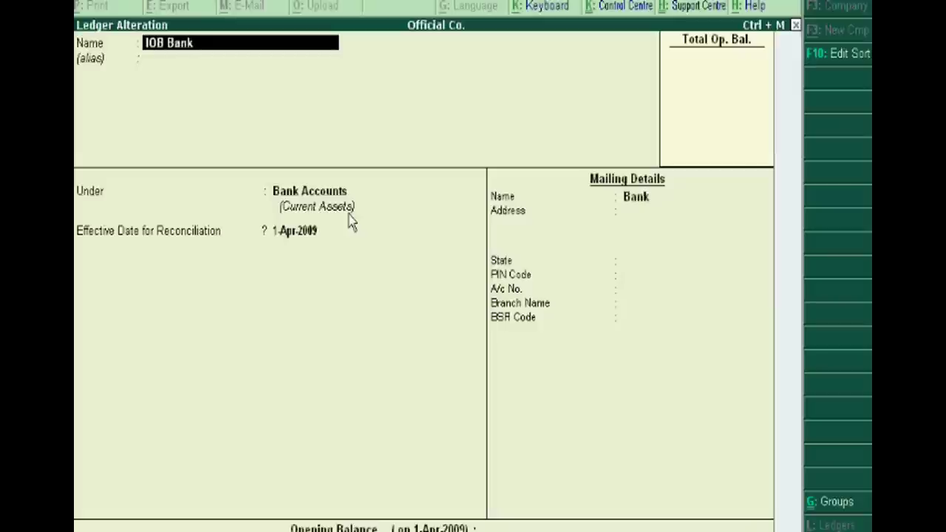
left_click(309, 191)
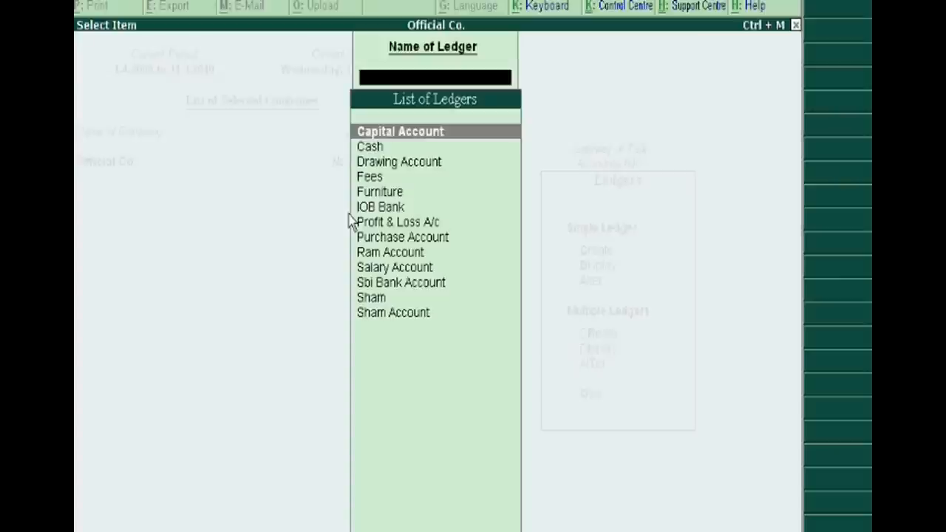
key("Down")
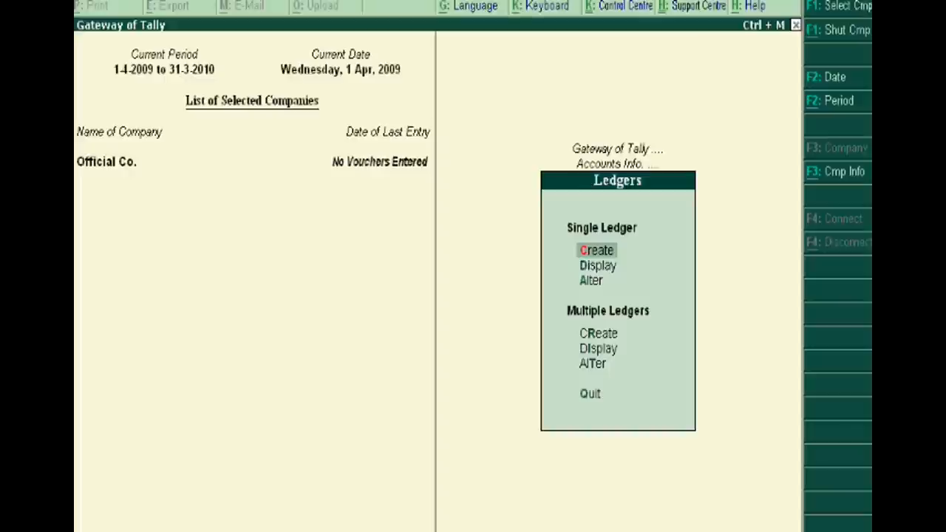
mouse_move(243, 210)
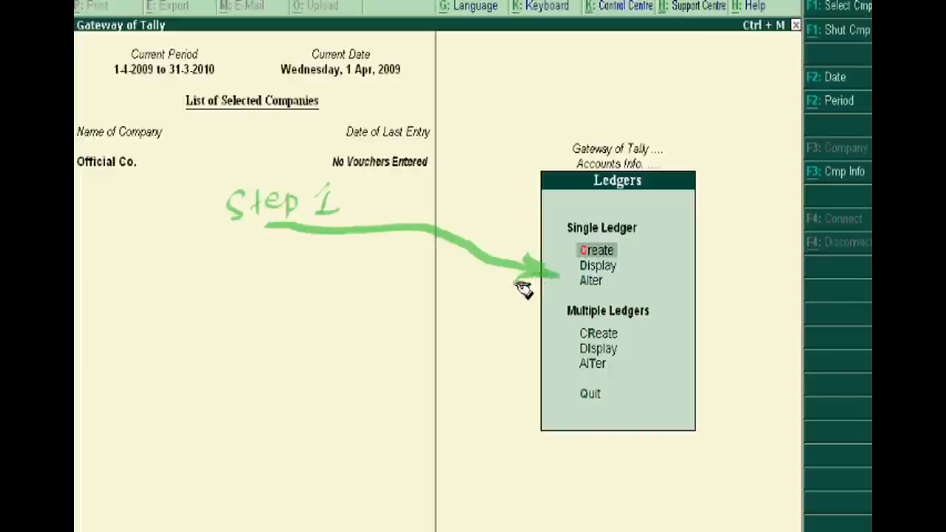
mouse_move(522, 281)
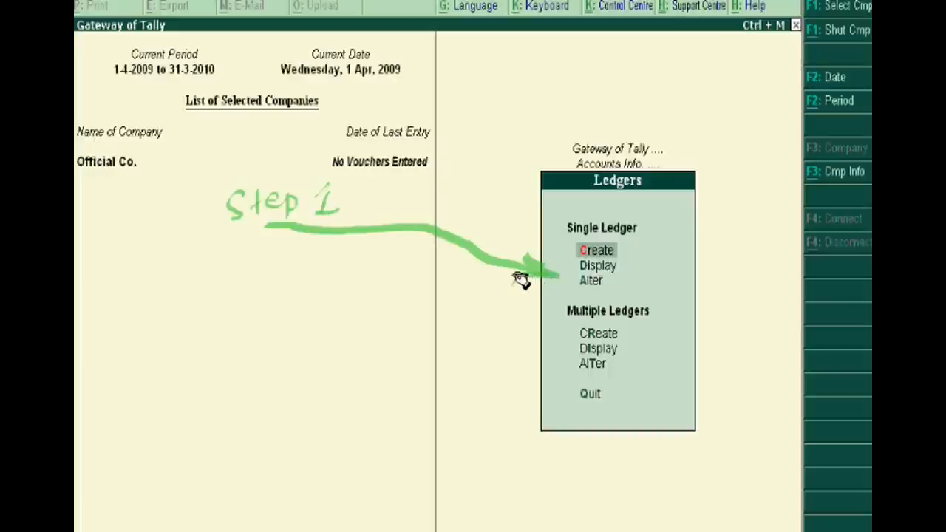
mouse_move(687, 246)
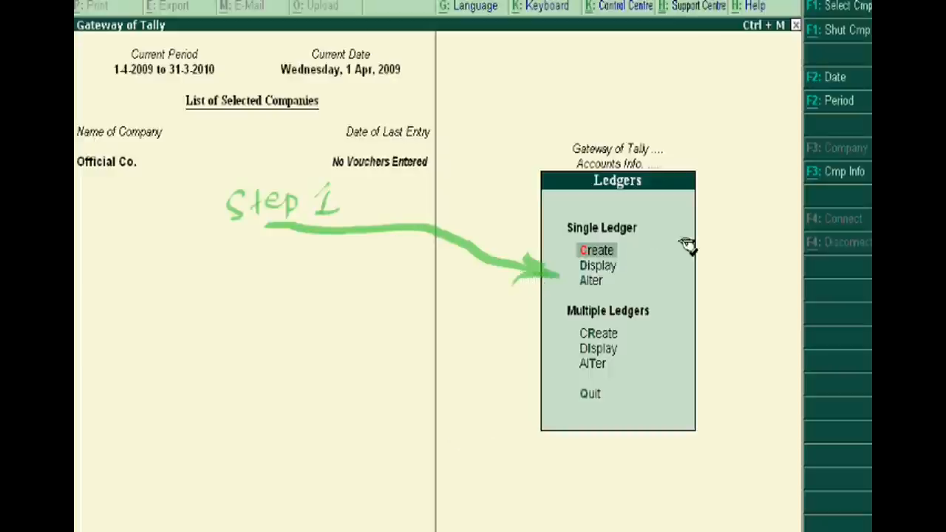
mouse_move(709, 267)
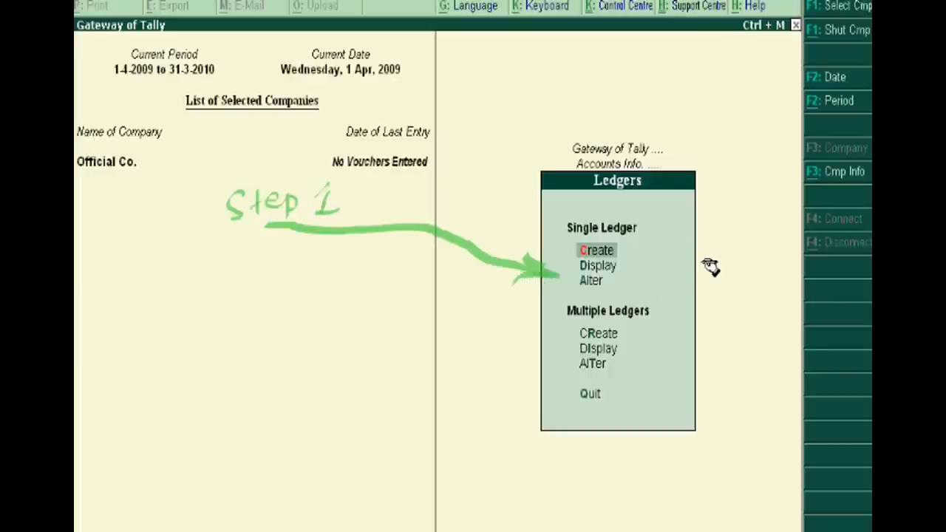
mouse_move(720, 271)
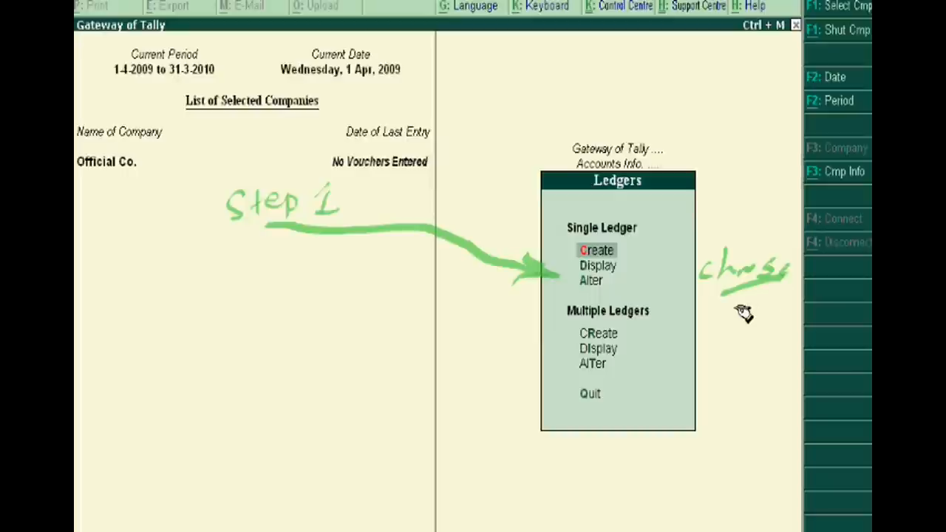
mouse_move(727, 323)
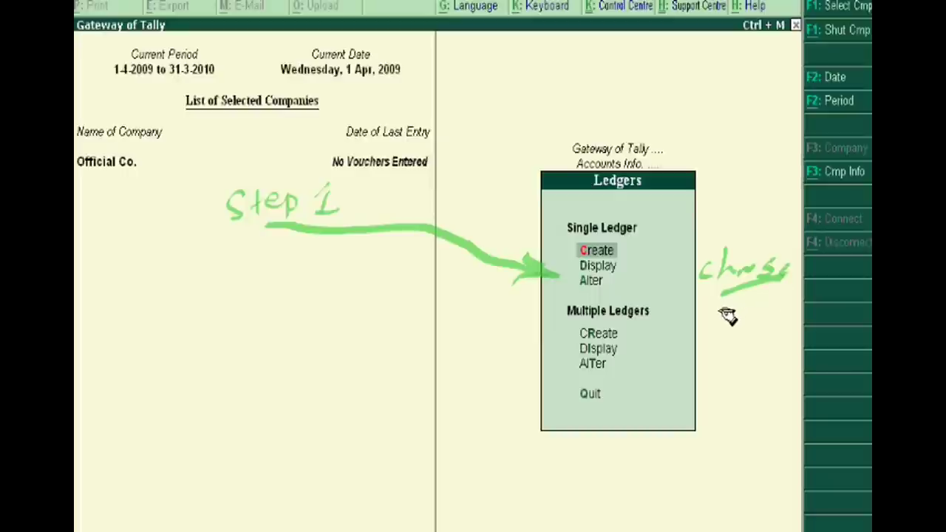
mouse_move(739, 313)
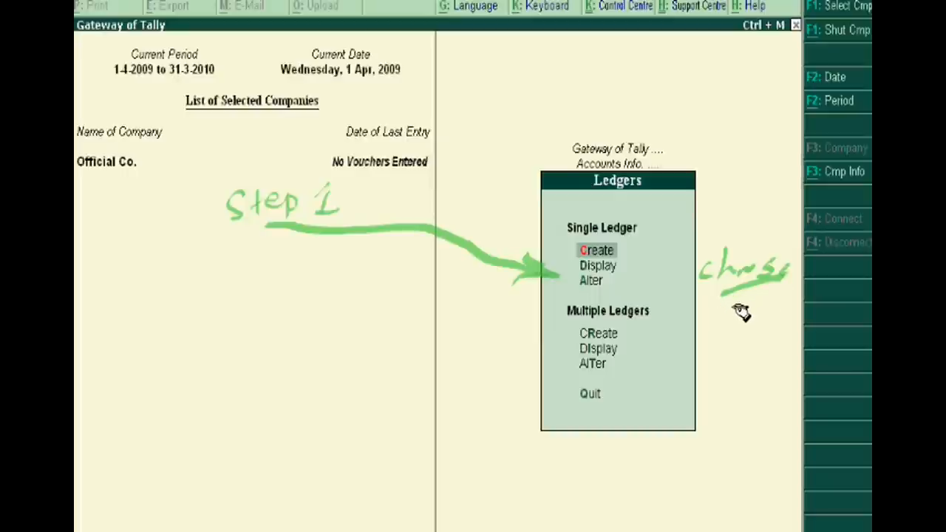